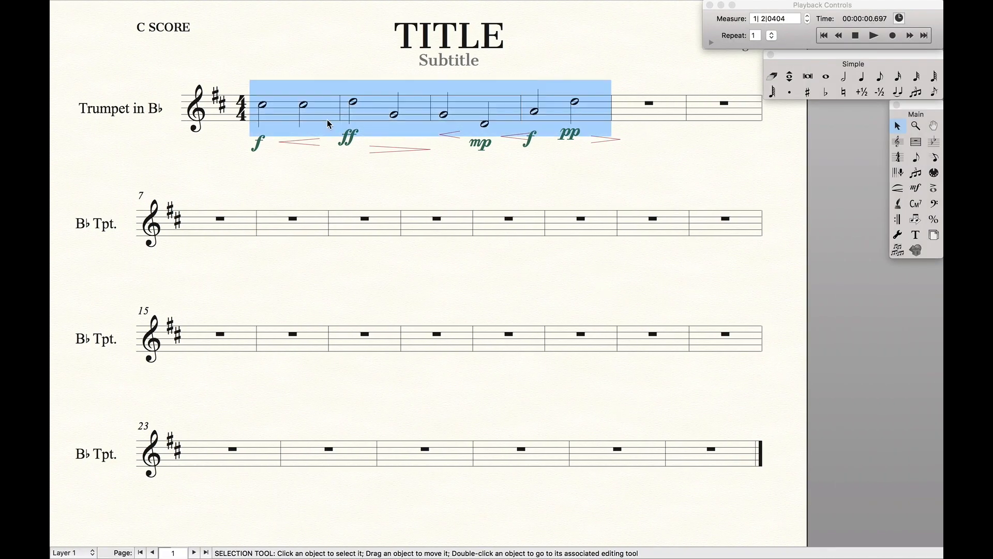
- Run TG Tools Align/Move Dynamics with a -.05 vertical offset on the selected measures
click(403, 7)
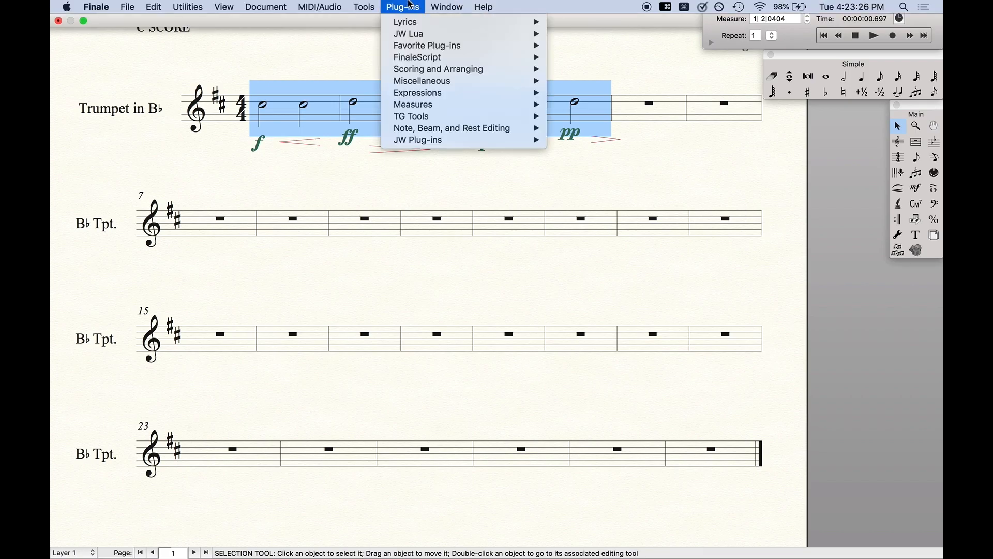
mouse_move(411, 116)
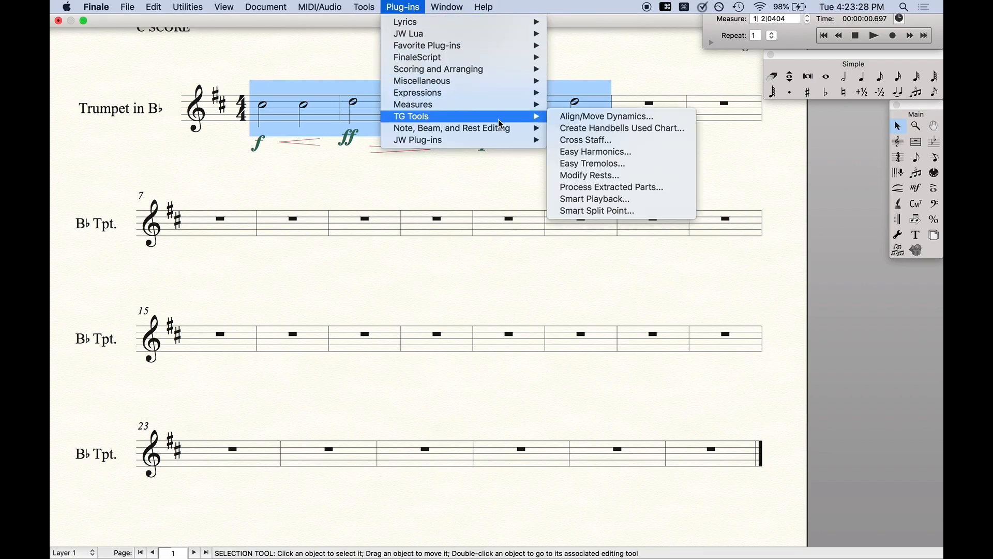
click(605, 116)
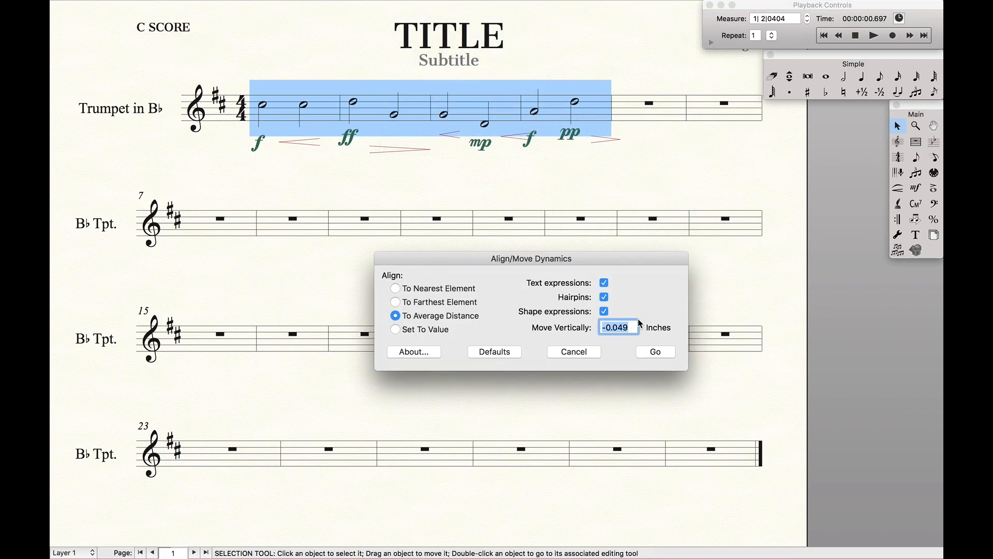
text(-.05)
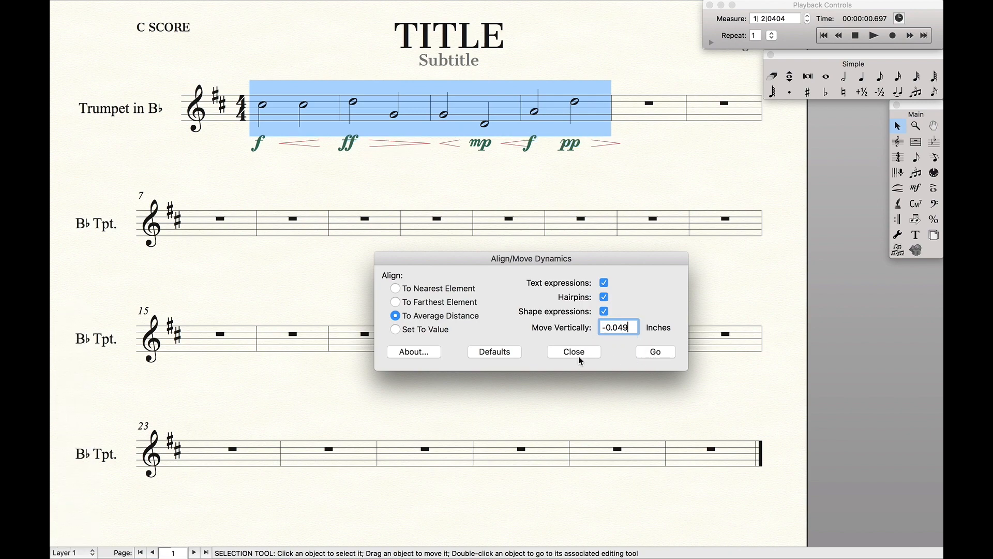
click(572, 351)
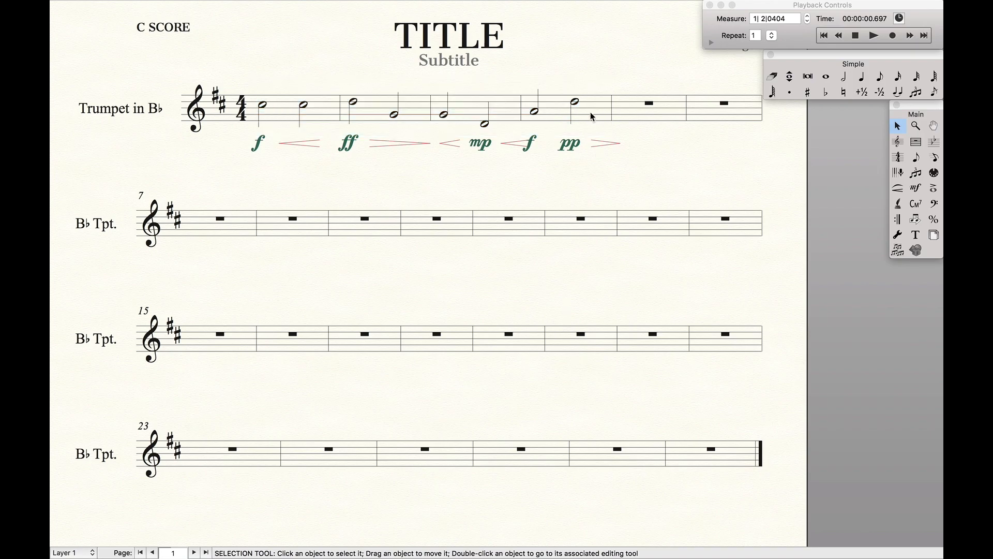
mouse_move(610, 171)
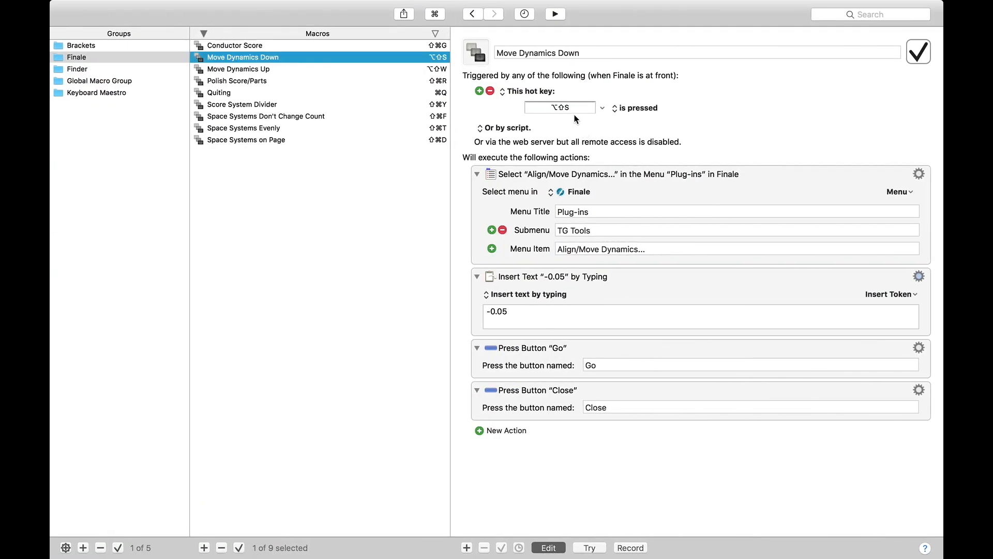
mouse_move(566, 209)
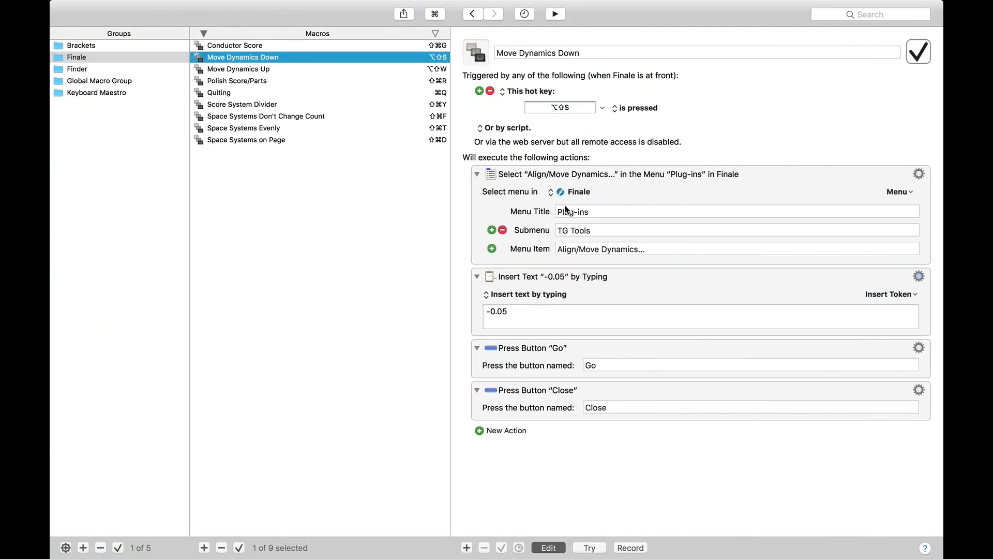
mouse_move(543, 297)
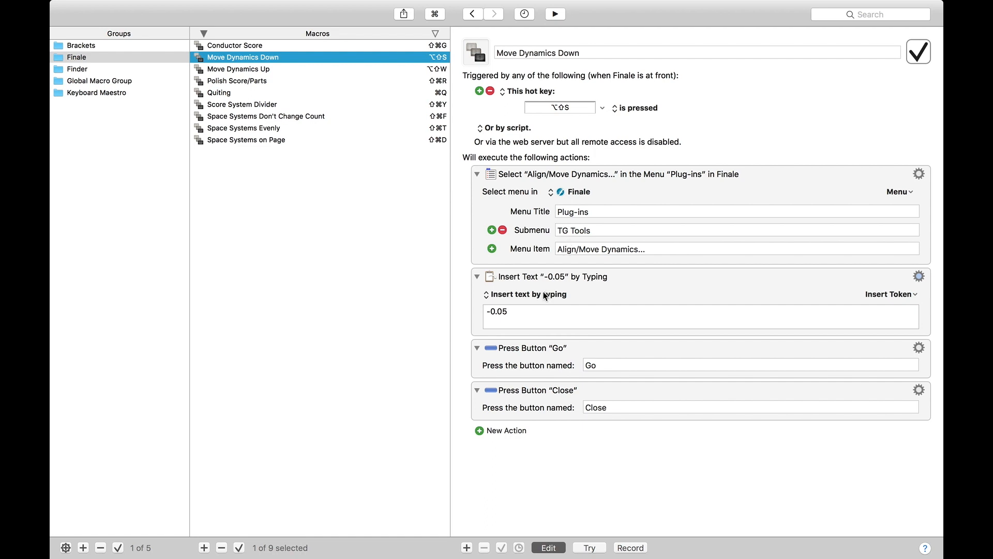
mouse_move(604, 425)
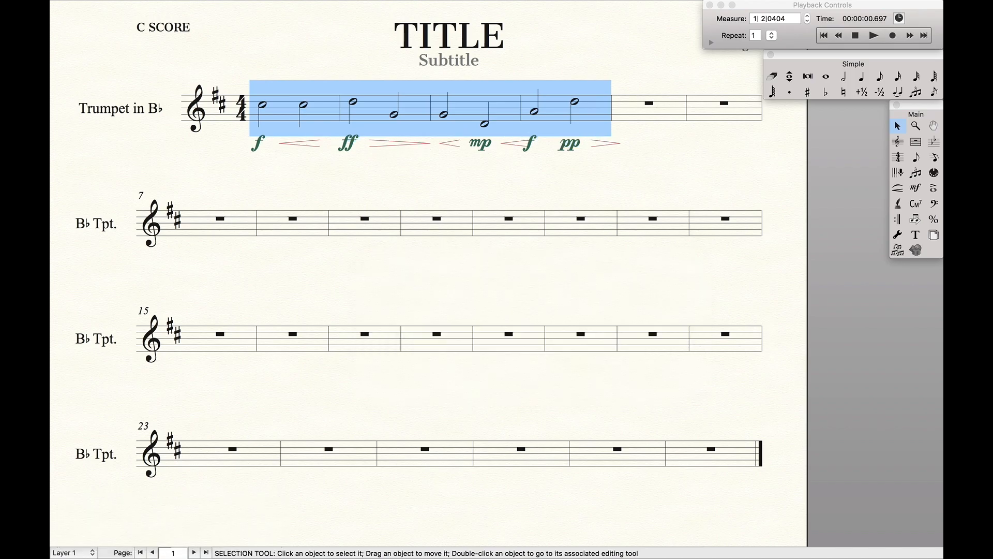
- Trigger the Option-Shift-S shortcut on the selected opening measures
key(alt+shift+s)
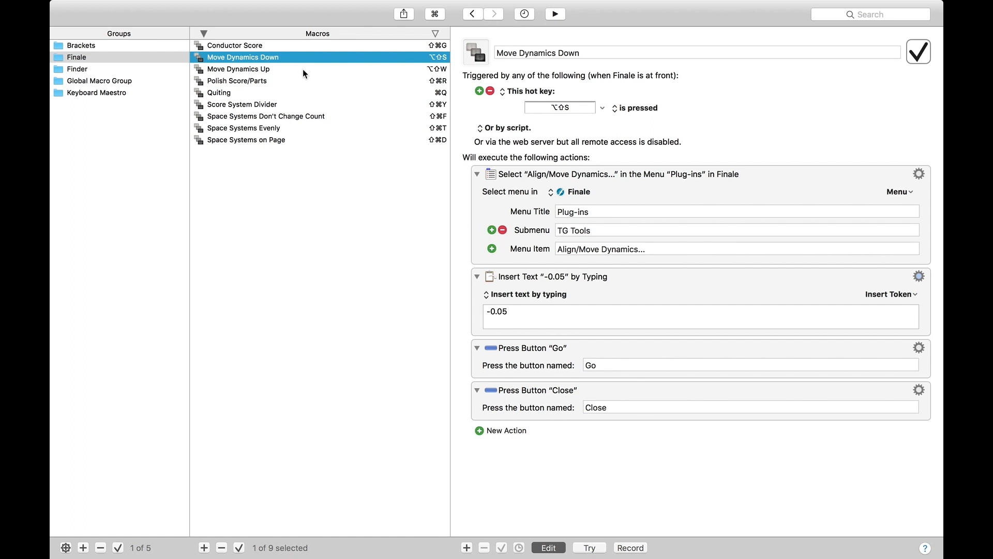
- Show the Move Dynamics Up macro with its +0.05 offset in the Finale group
click(239, 68)
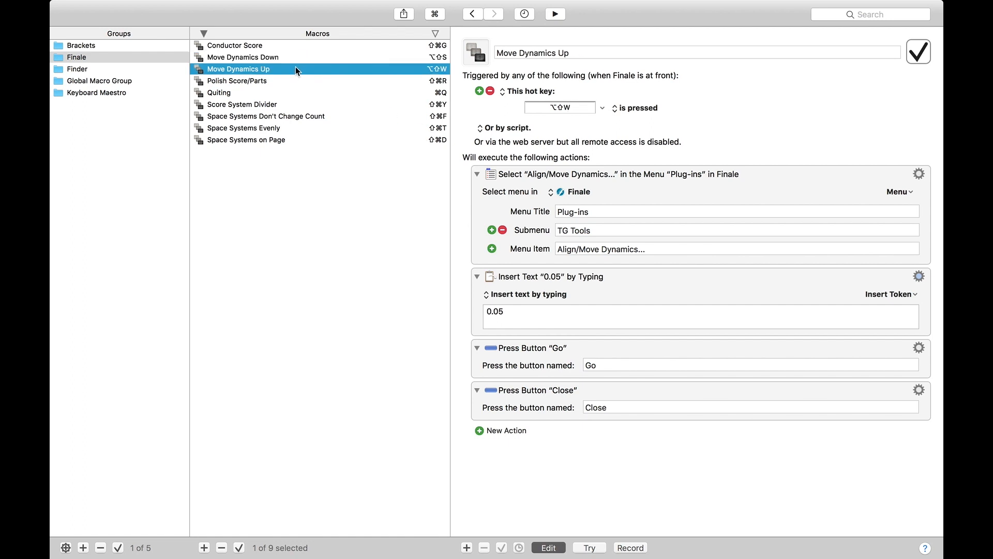
mouse_move(560, 169)
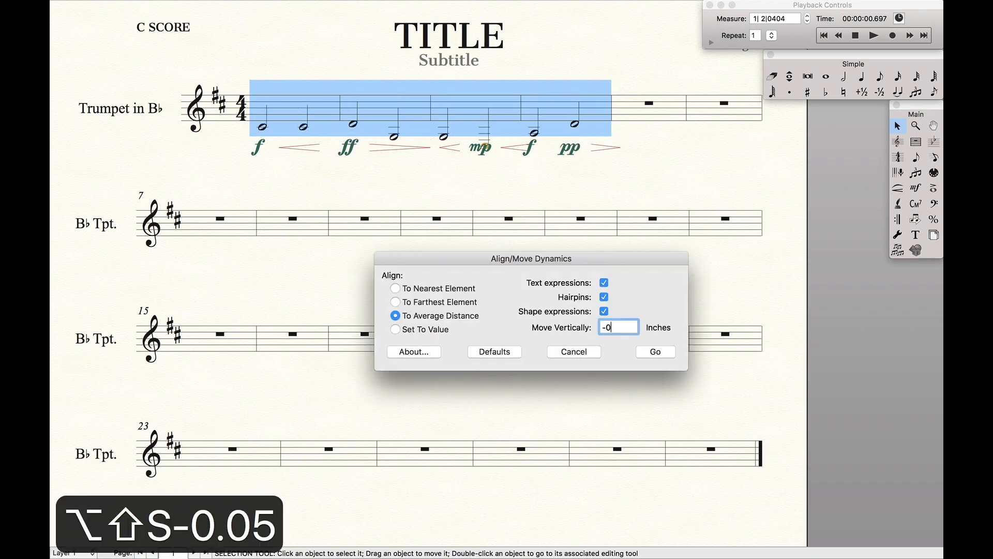
- Confirm the alignment dialog so the opening dynamics and hairpins drop lower
click(654, 352)
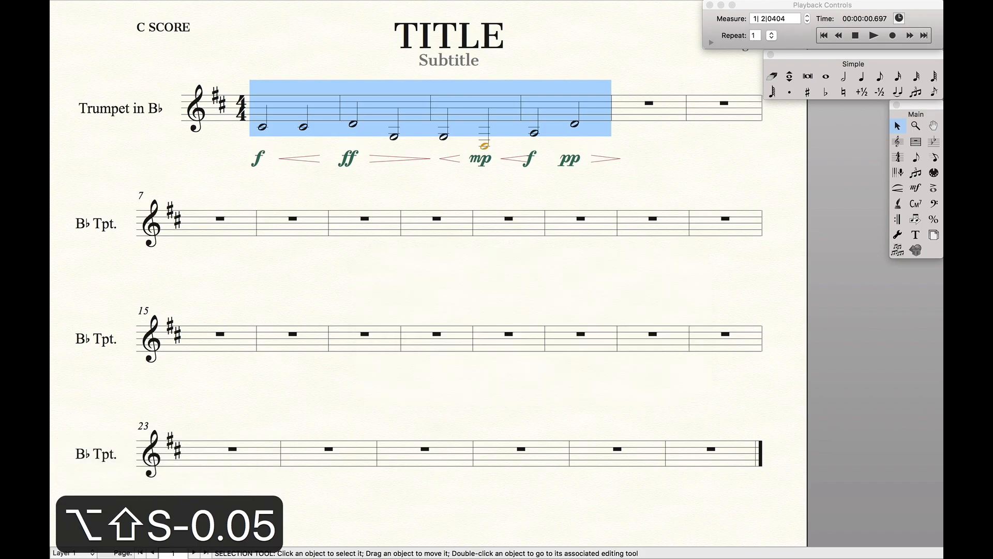